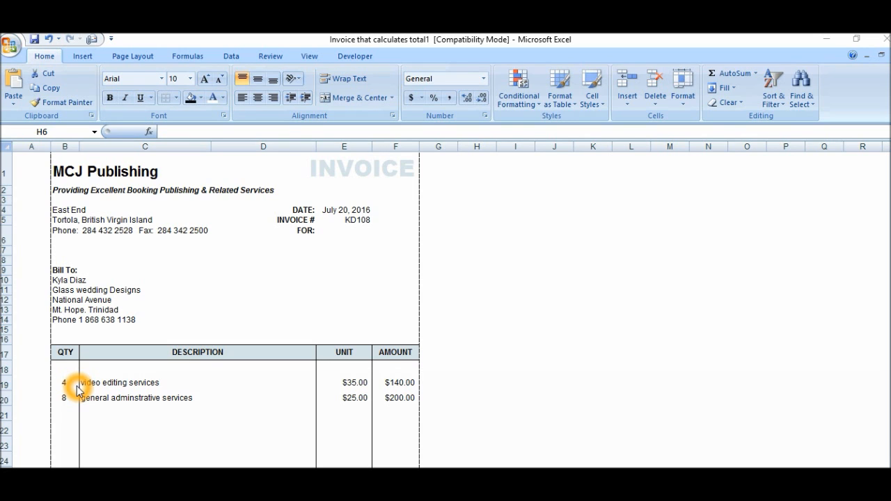
pyautogui.moveTo(90, 290)
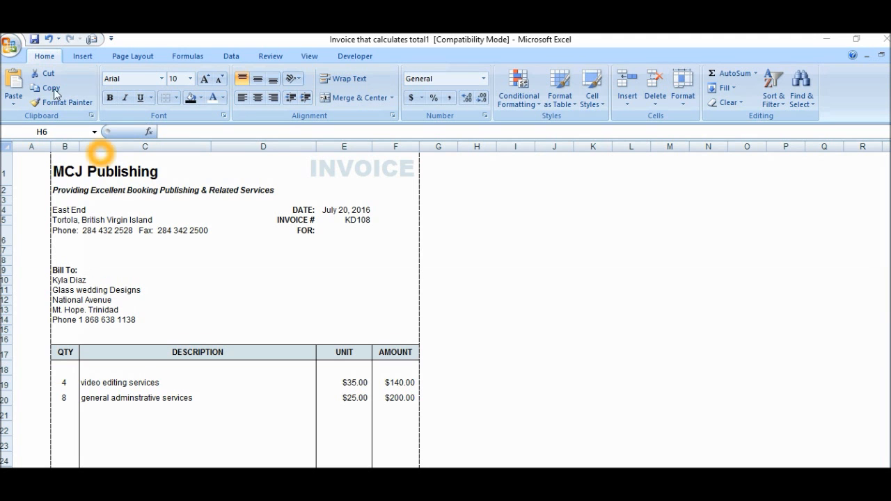
pyautogui.click(14, 37)
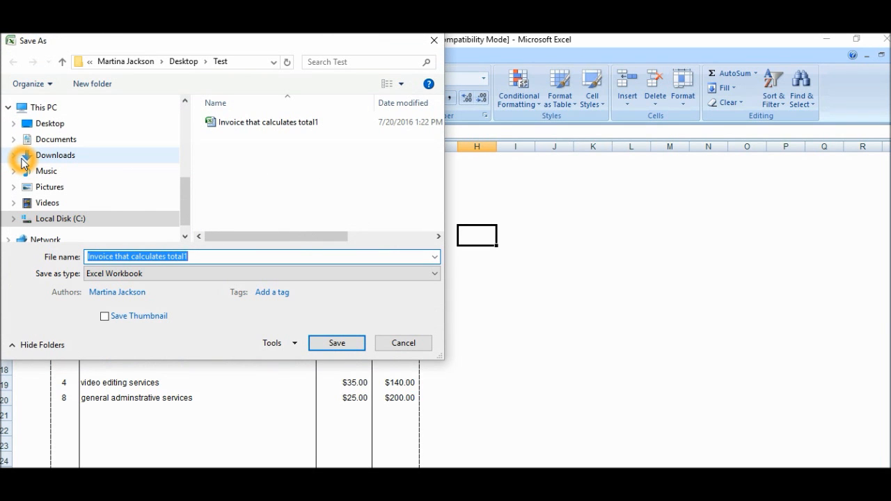
pyautogui.moveTo(76, 194)
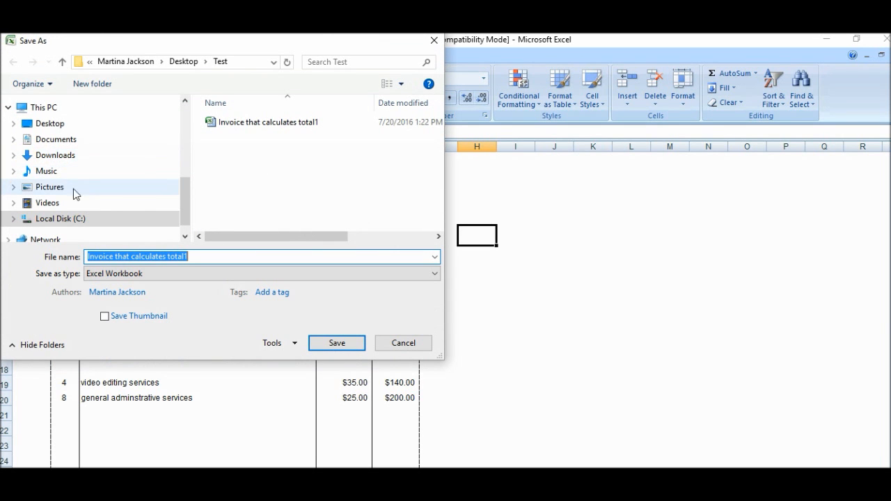
pyautogui.moveTo(236, 227)
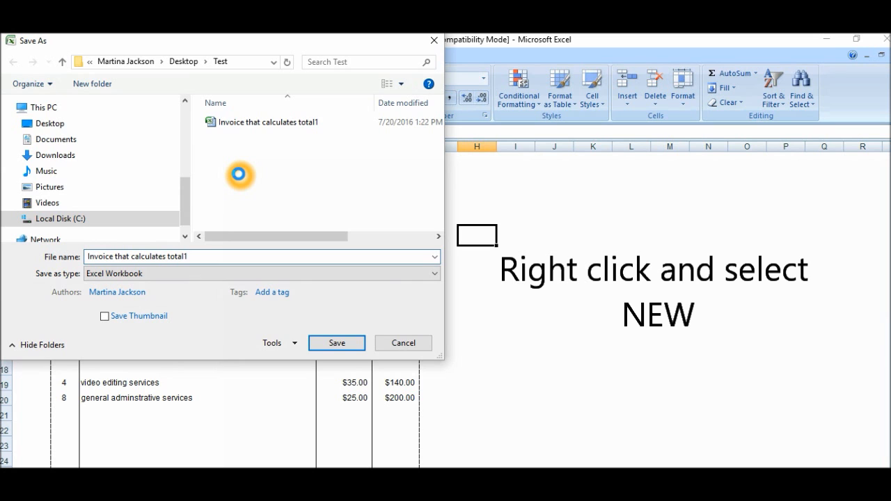
pyautogui.rightClick(240, 175)
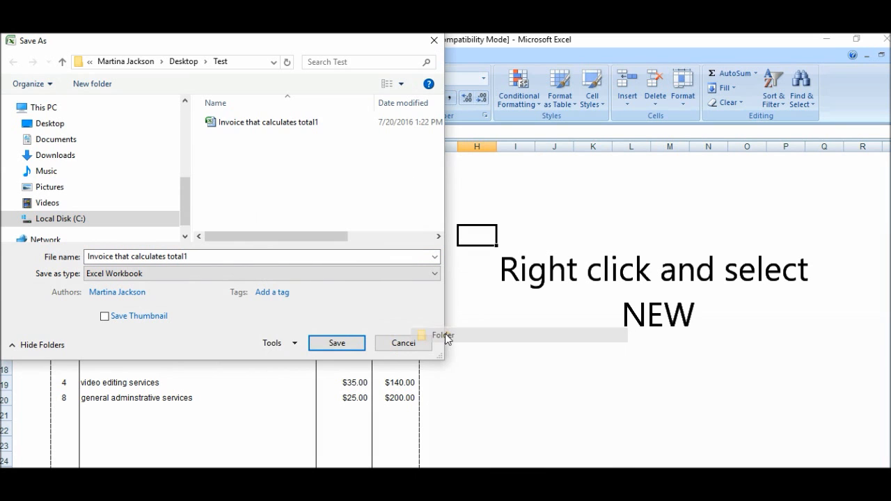
pyautogui.click(442, 334)
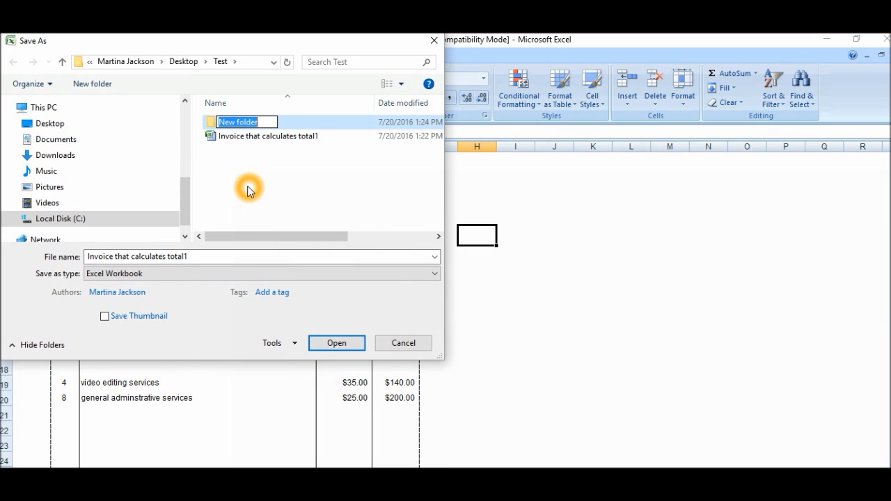
pyautogui.write('kyla')
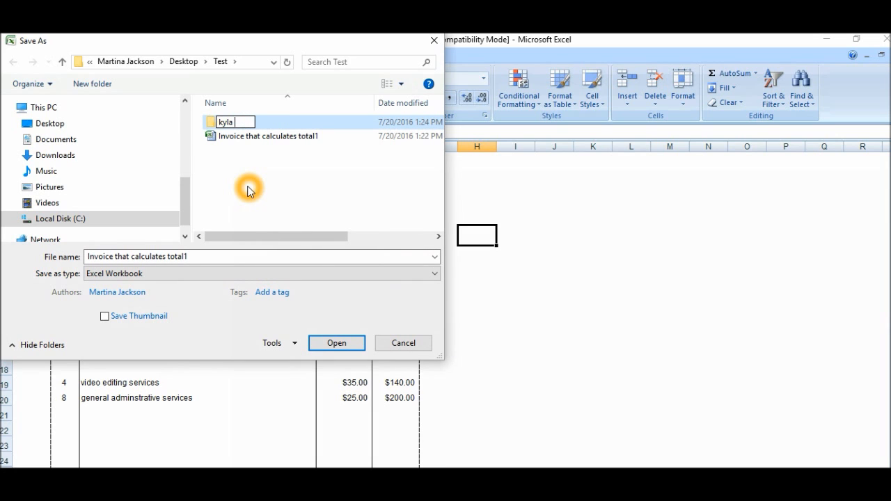
pyautogui.write('diaz')
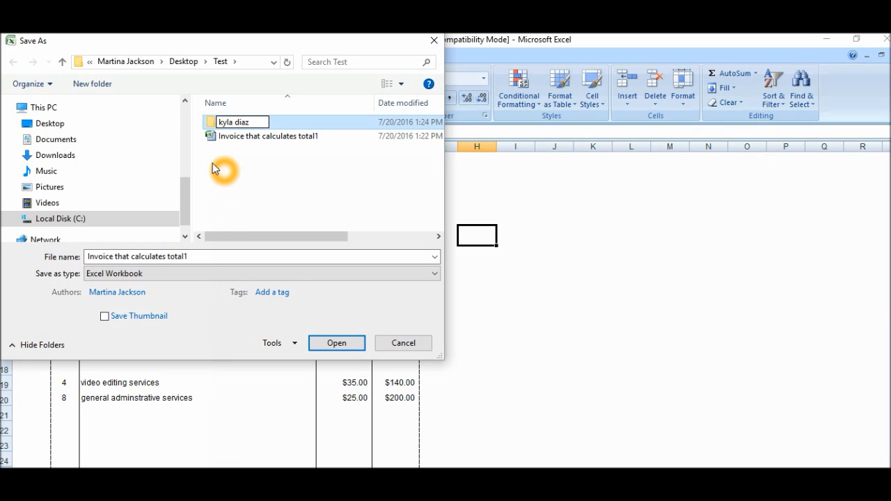
pyautogui.click(234, 126)
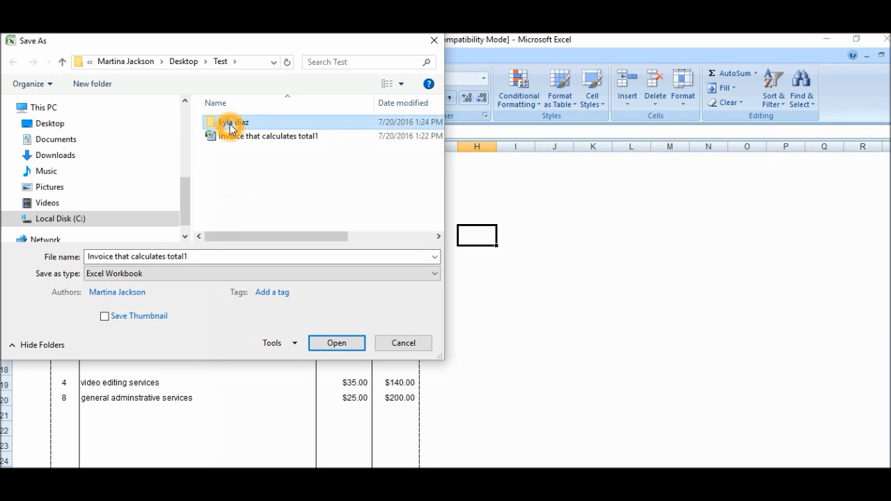
pyautogui.doubleClick(234, 123)
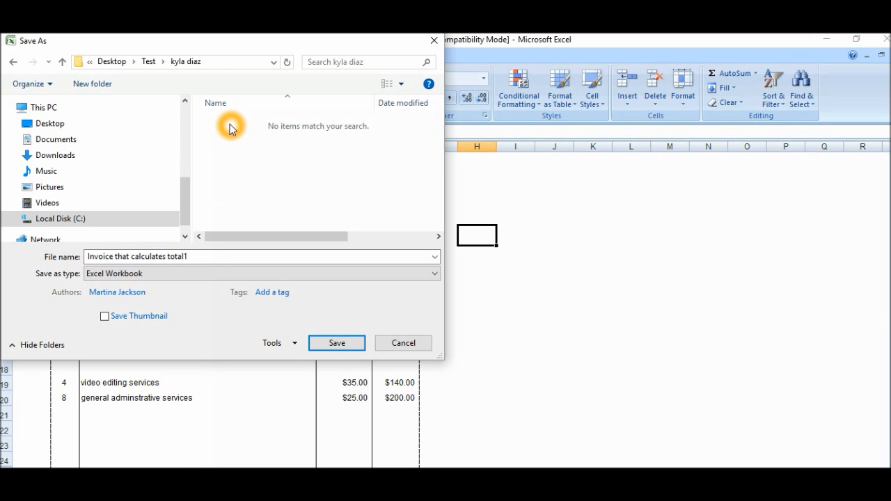
# Save the invoice workbook in that folder under the name kd1001
pyautogui.click(202, 256)
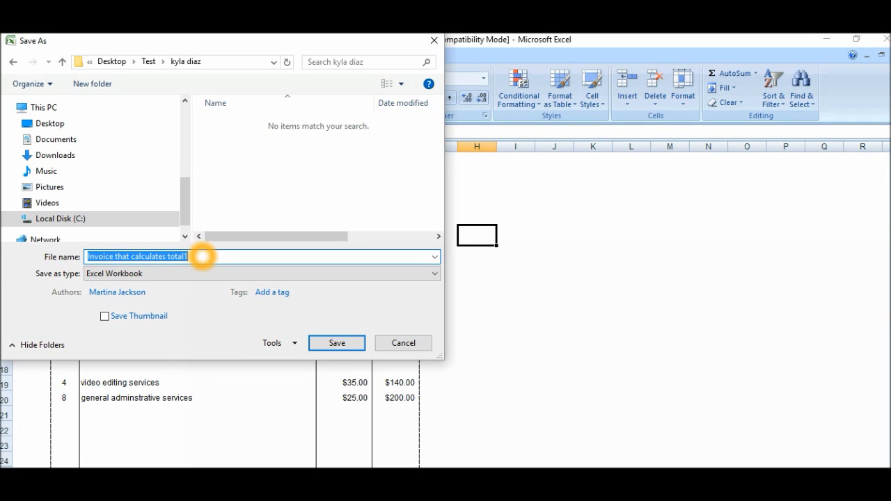
pyautogui.write('kd1')
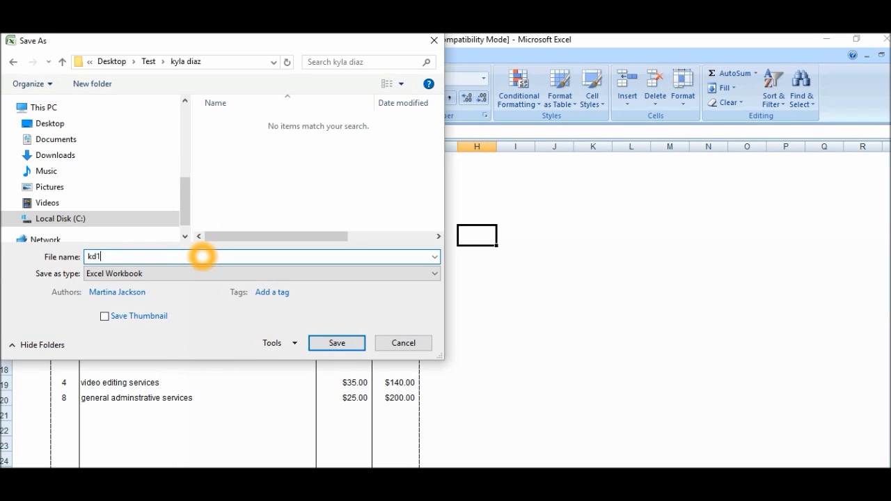
pyautogui.write('001')
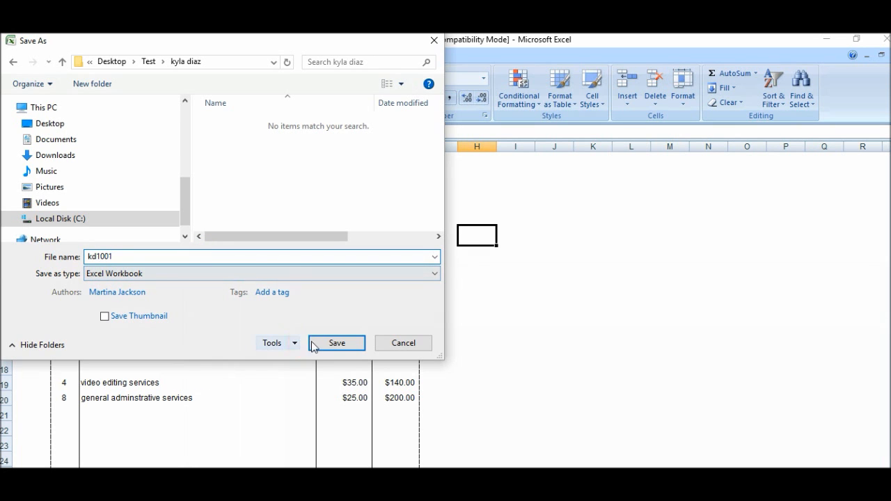
pyautogui.click(337, 343)
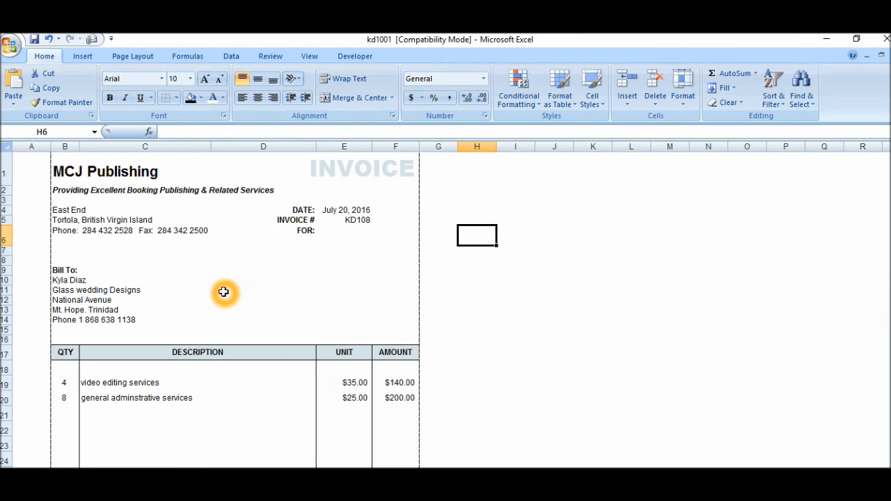
pyautogui.moveTo(225, 306)
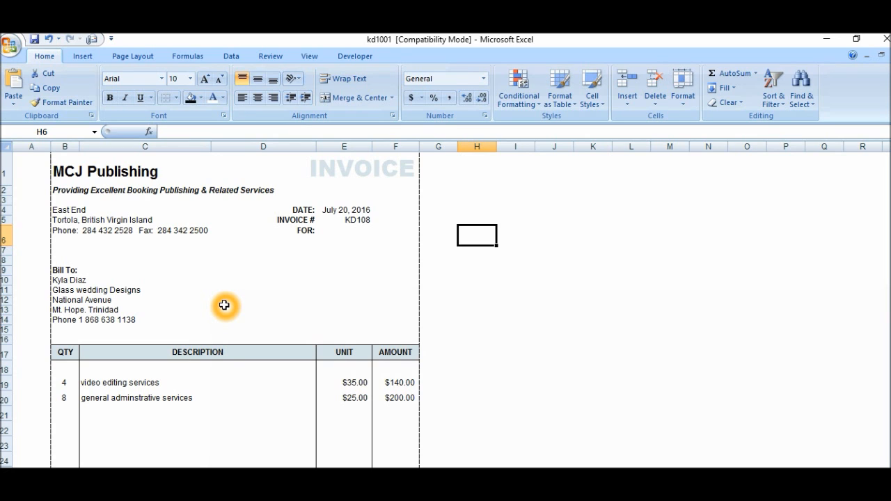
pyautogui.moveTo(56, 311)
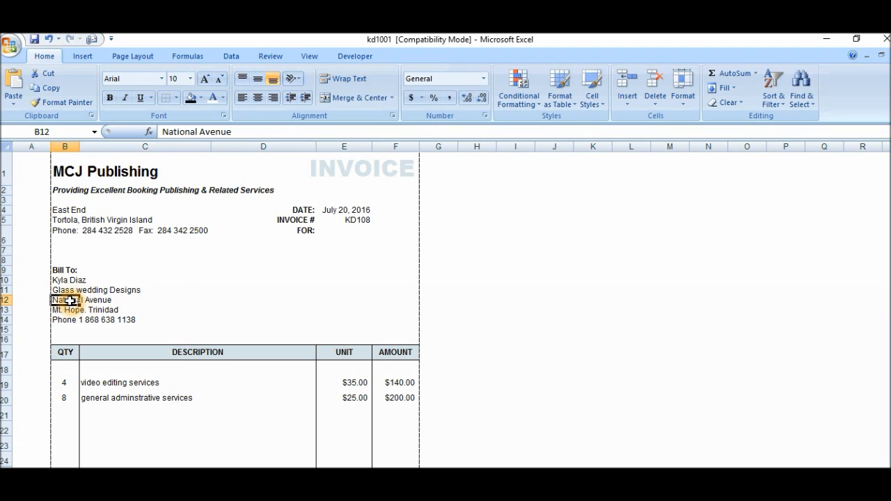
# Clear the Bill To details in B10:B14, the invoice number in E5 and the date
pyautogui.click(64, 282)
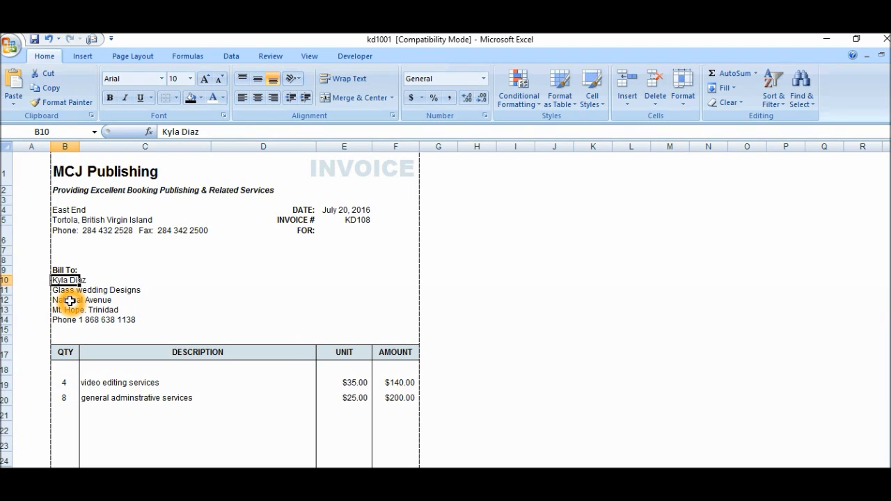
pyautogui.moveTo(64, 280); pyautogui.dragTo(70, 301)
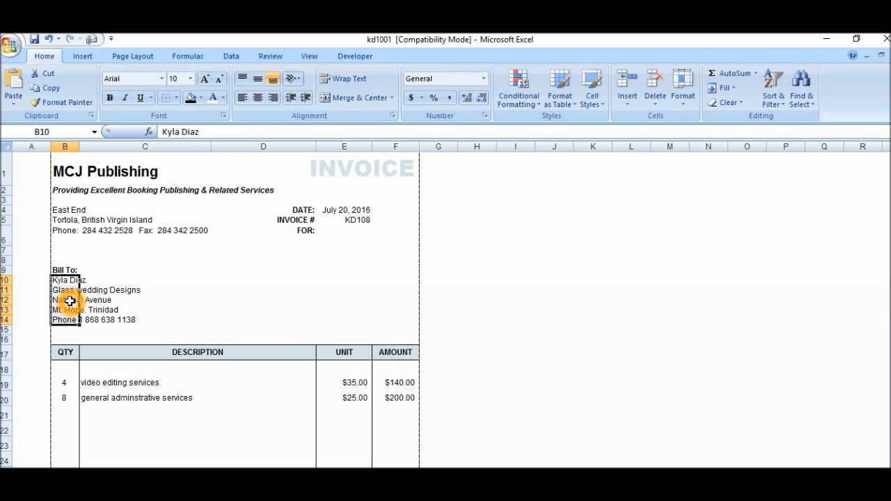
pyautogui.press('Delete')
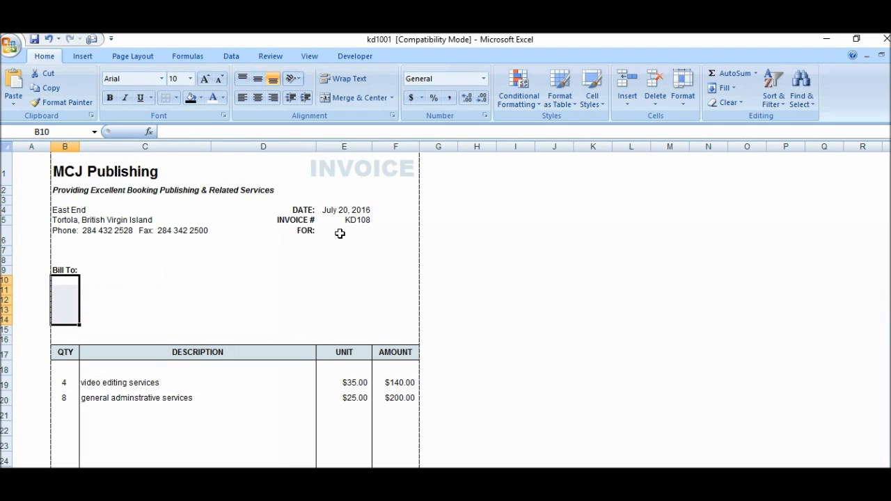
pyautogui.click(343, 221)
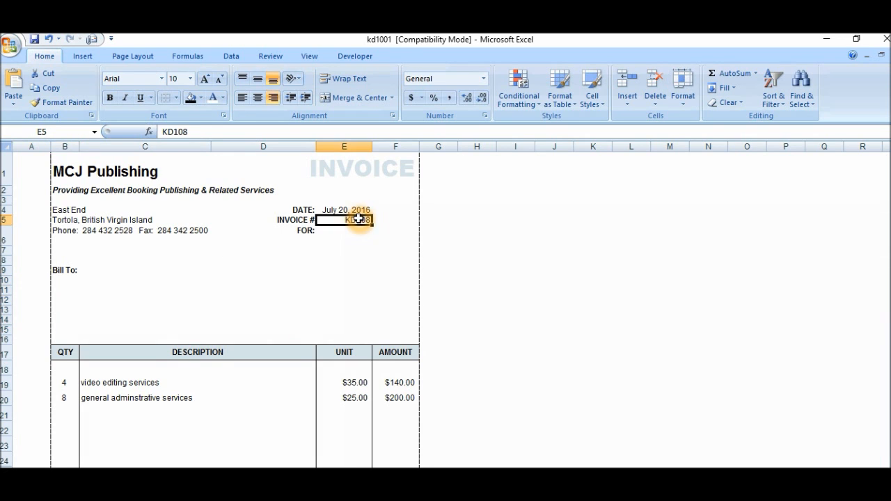
pyautogui.press('Delete')
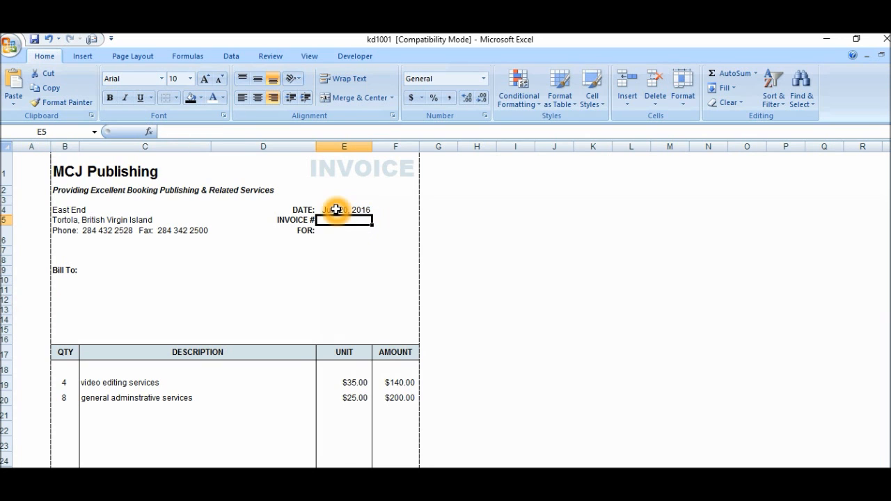
pyautogui.click(344, 209)
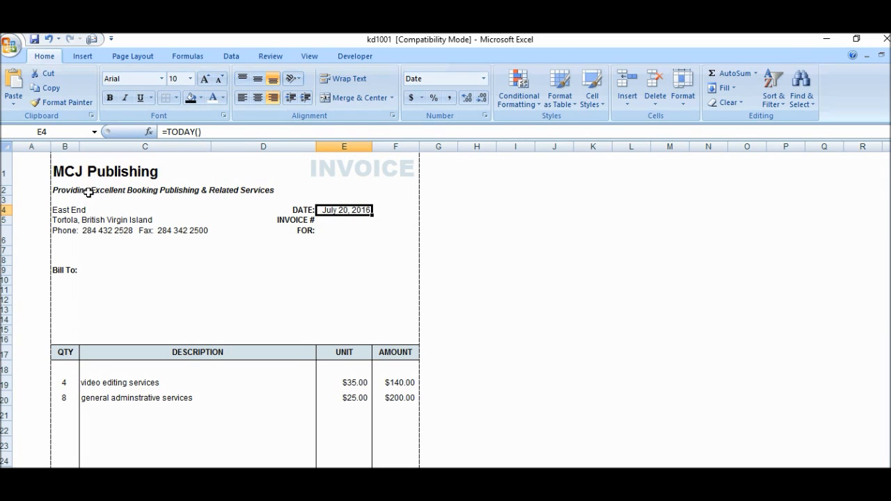
pyautogui.moveTo(117, 198)
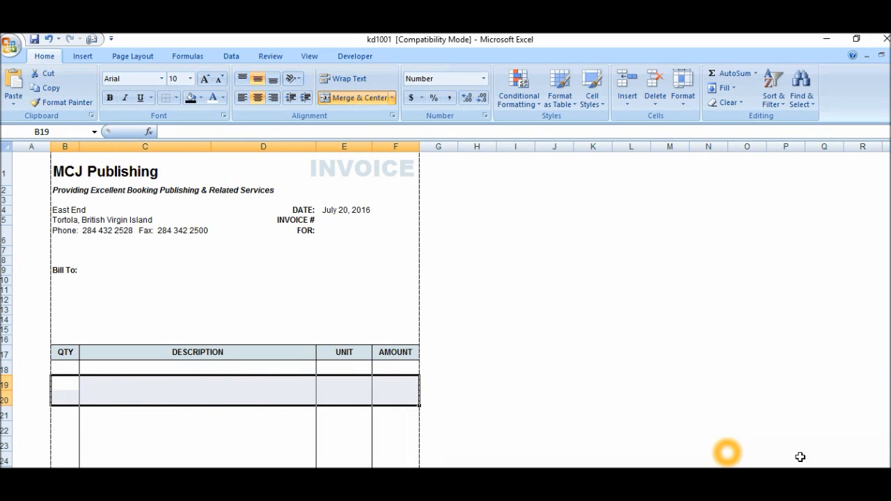
# Look over the emptied invoice down to the footer and bring up the file commands
pyautogui.scroll(-3)
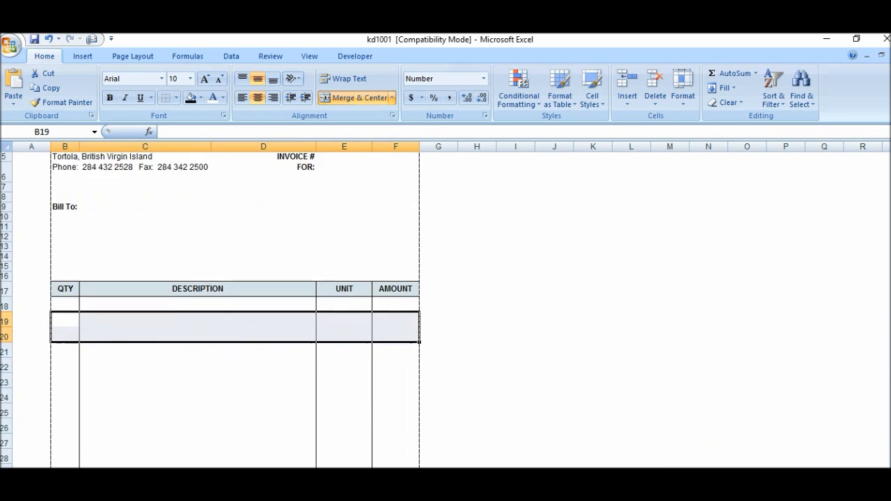
pyautogui.scroll(-3)
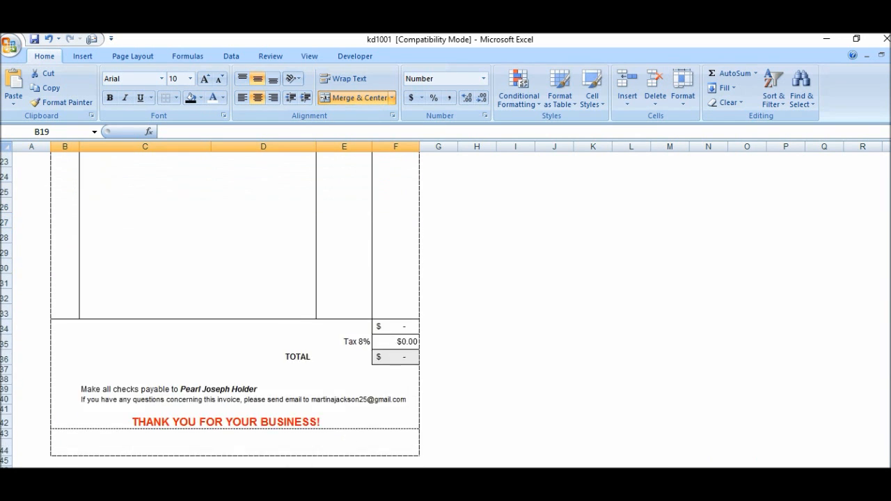
pyautogui.scroll(-3)
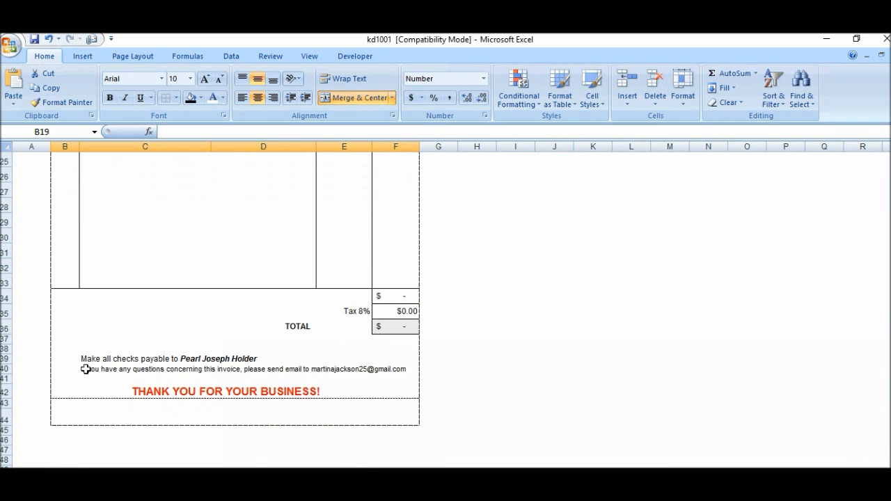
pyautogui.click(644, 253)
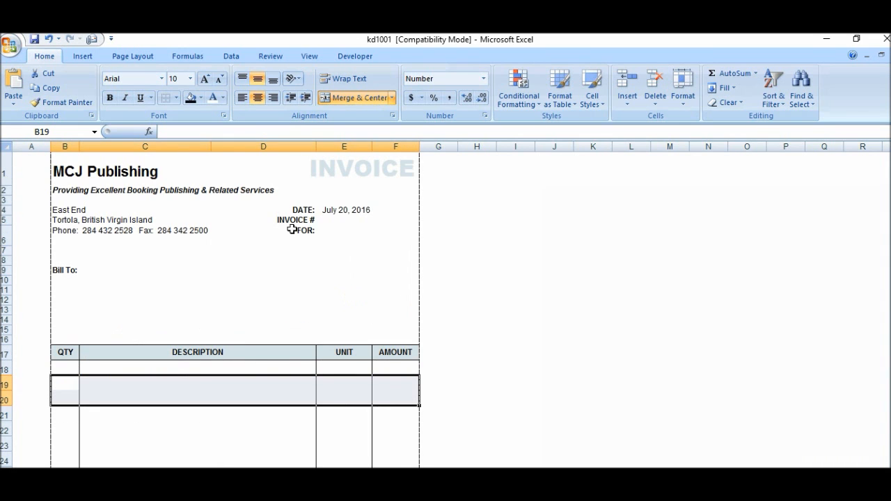
pyautogui.moveTo(64, 121)
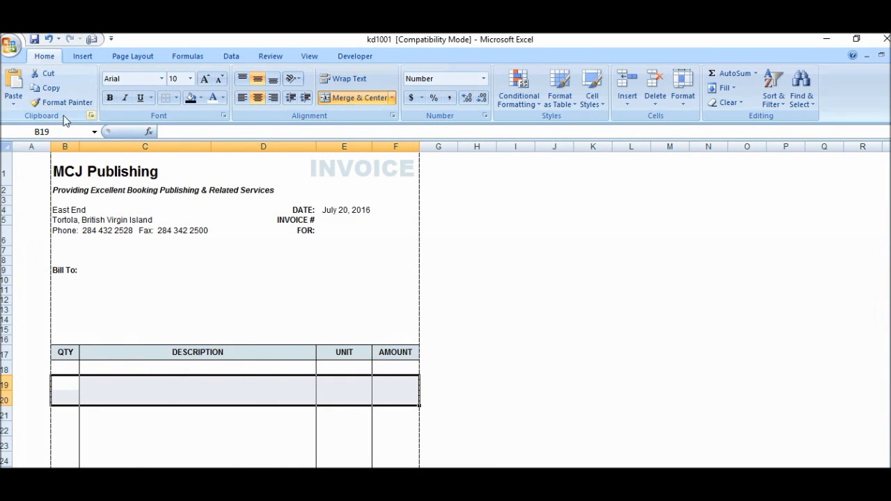
pyautogui.click(11, 39)
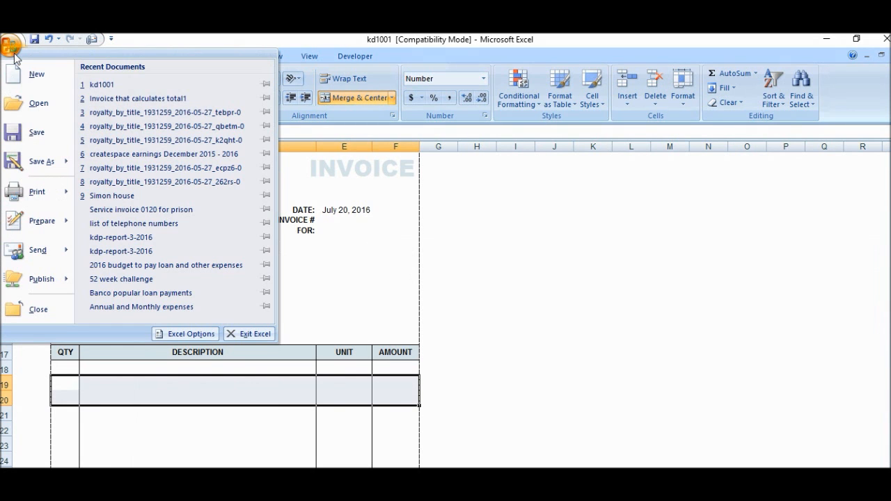
# Save the blank invoice as an Excel workbook named 'invoice template' in the kyla diaz folder
pyautogui.click(40, 162)
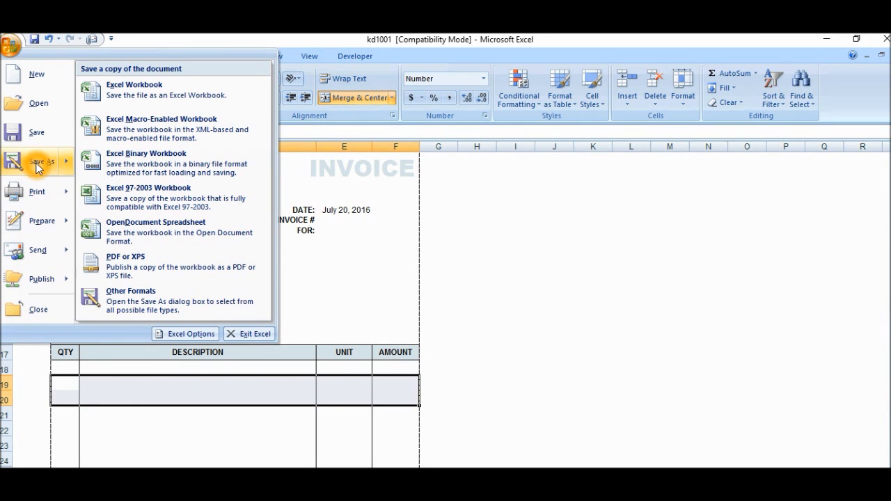
pyautogui.press('Escape')
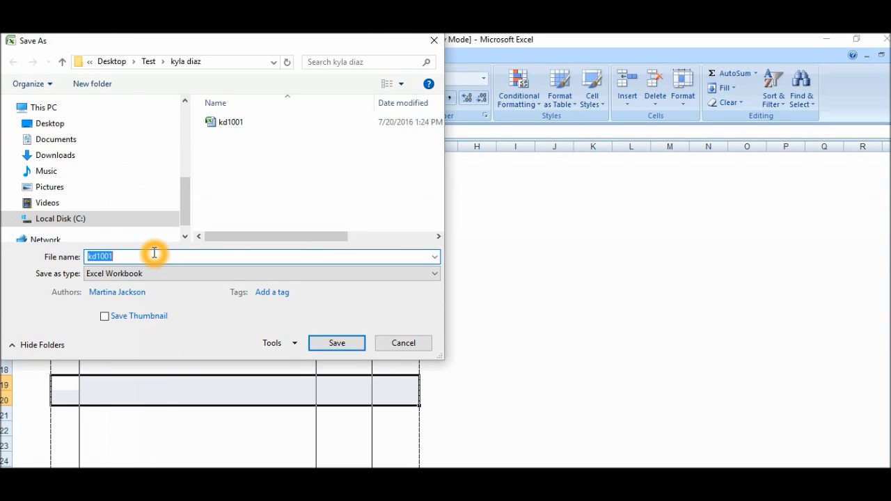
pyautogui.write('invoice')
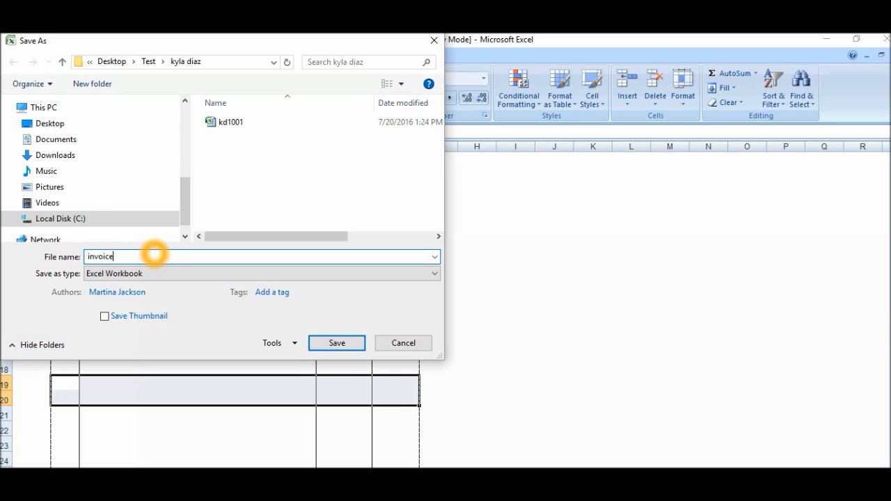
pyautogui.write('ste')
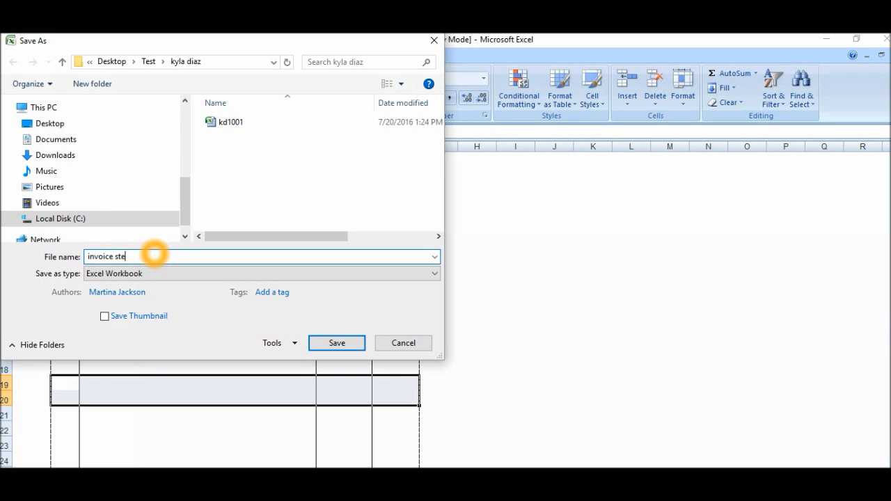
pyautogui.press('Backspace')
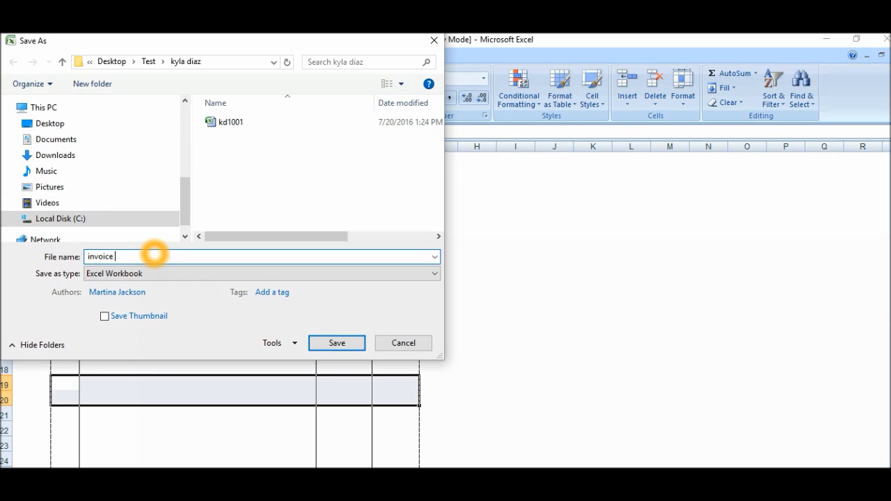
pyautogui.write('tem')
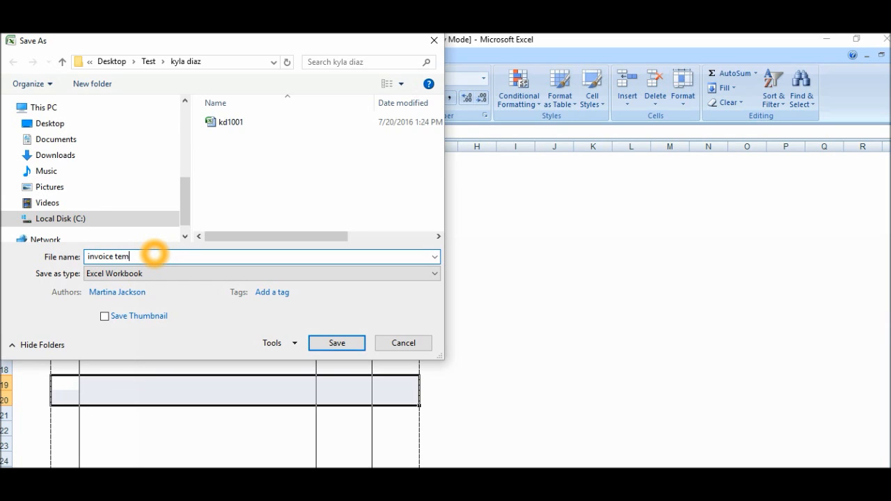
pyautogui.write('plate')
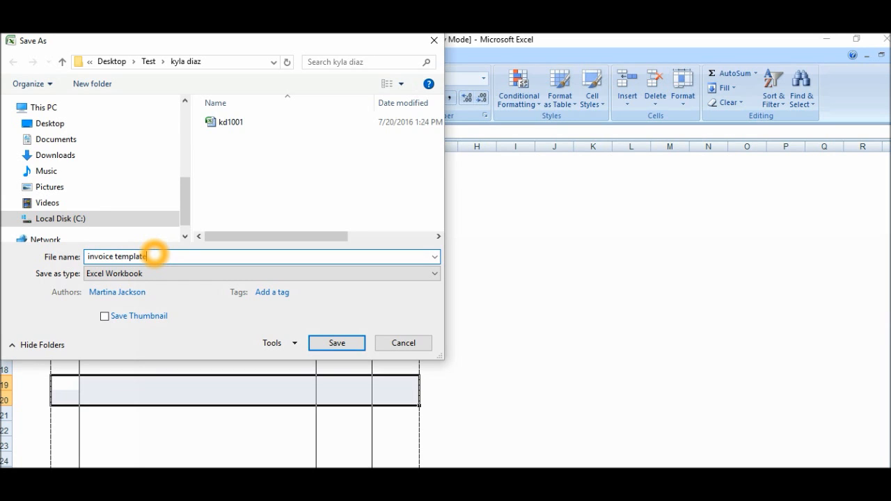
pyautogui.click(336, 342)
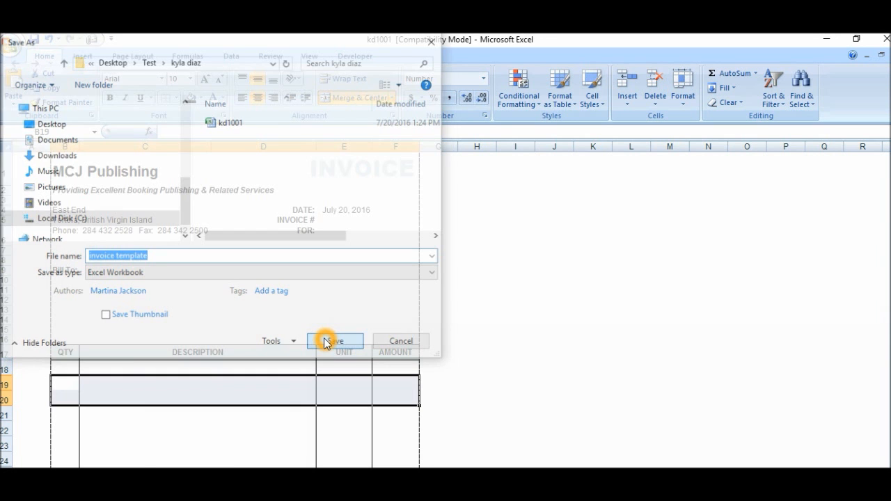
pyautogui.click(334, 341)
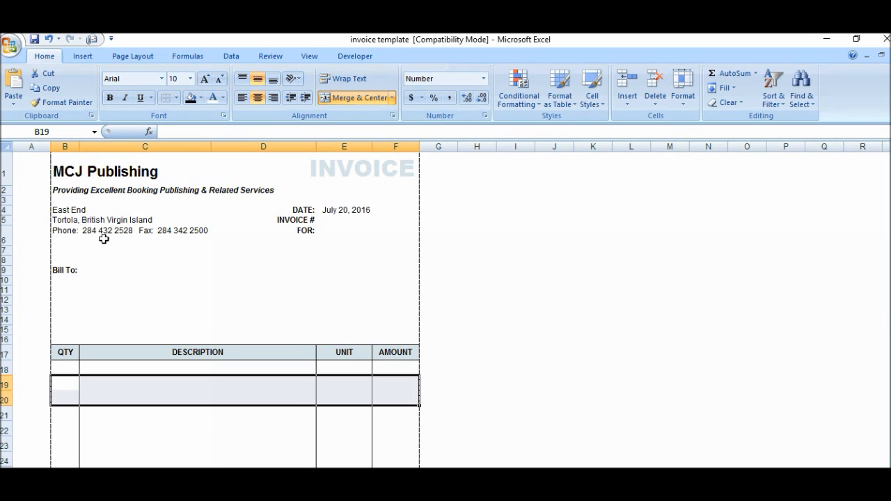
# Reopen the kd1001 workbook with its billing details and two service lines
pyautogui.click(11, 44)
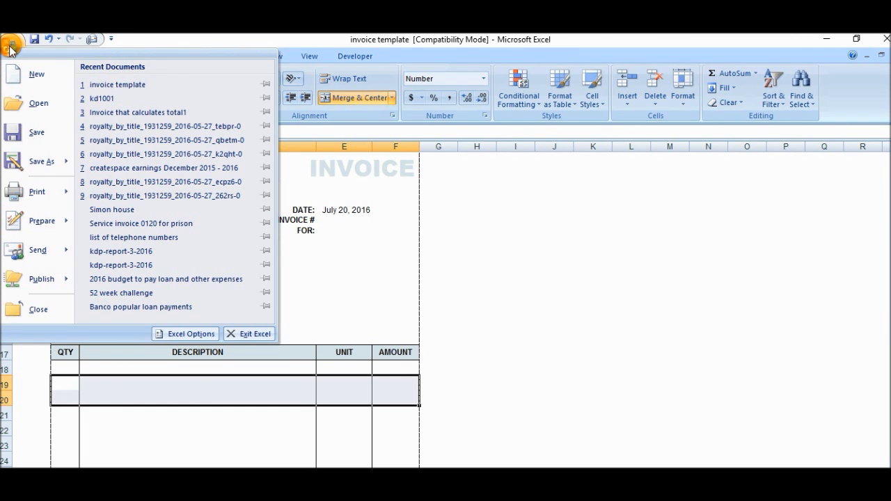
pyautogui.click(13, 47)
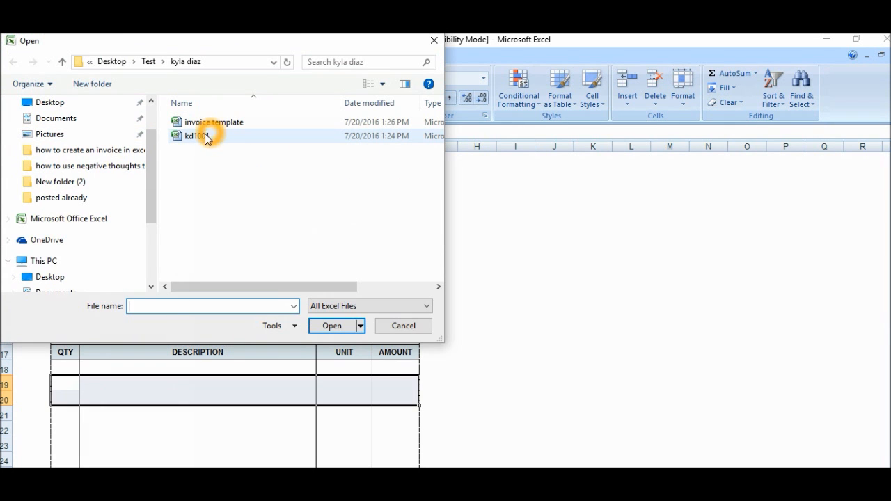
pyautogui.doubleClick(215, 123)
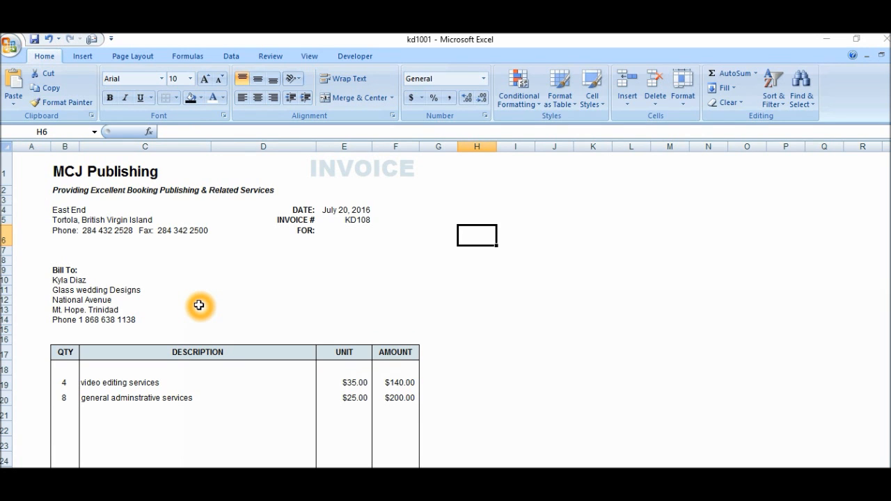
pyautogui.moveTo(123, 175)
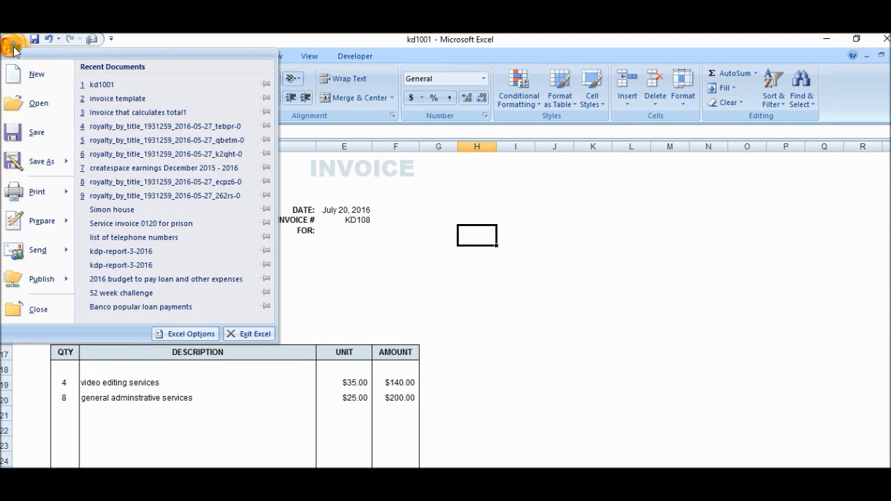
# Publish the invoice as kd1001.pdf via Save As > PDF or XPS
pyautogui.click(42, 162)
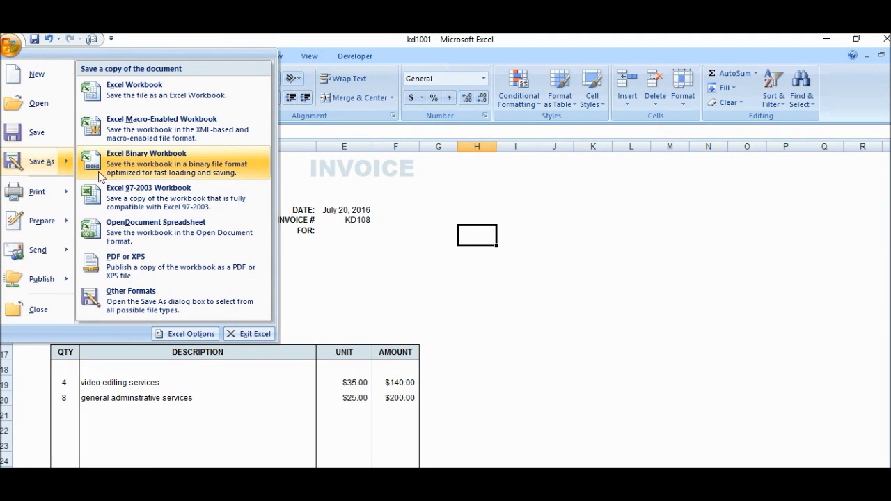
pyautogui.moveTo(123, 270)
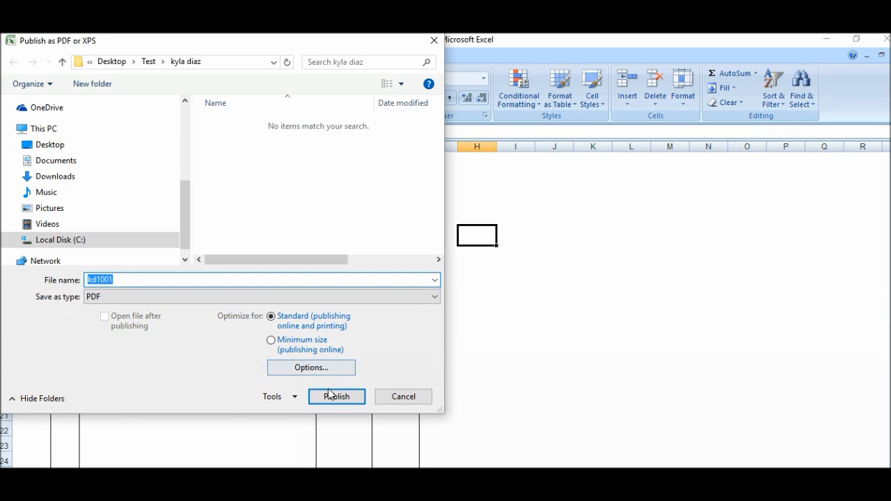
pyautogui.click(337, 396)
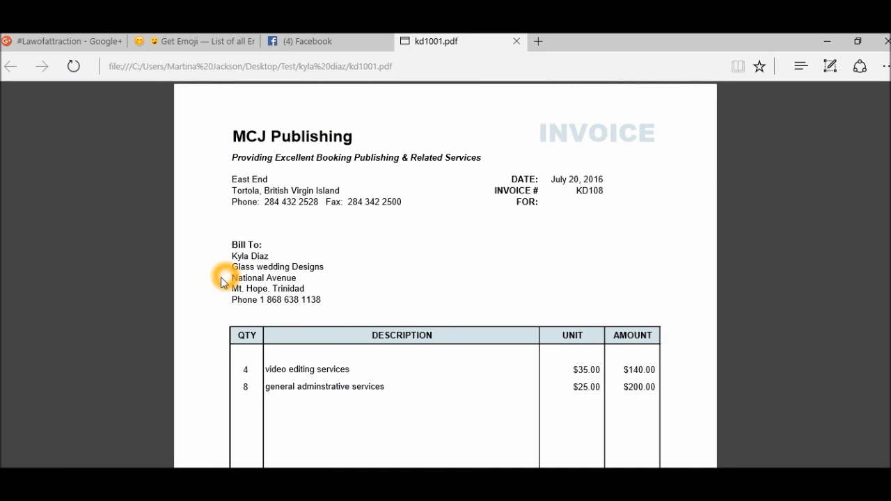
pyautogui.moveTo(214, 340)
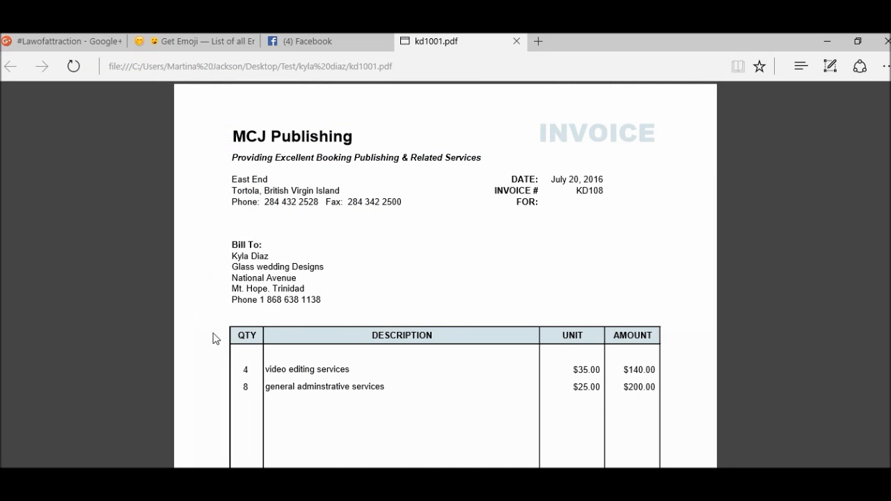
# View the published kd1001.pdf in Edge to check the invoice layout
pyautogui.click(217, 351)
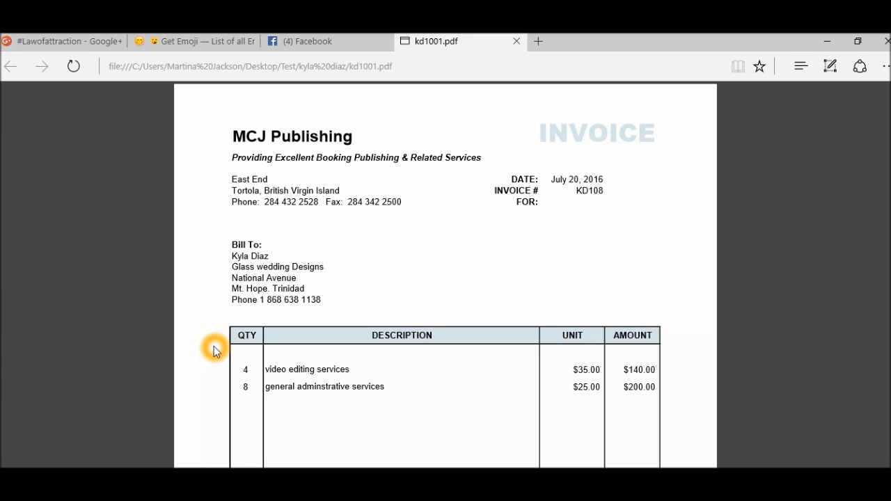